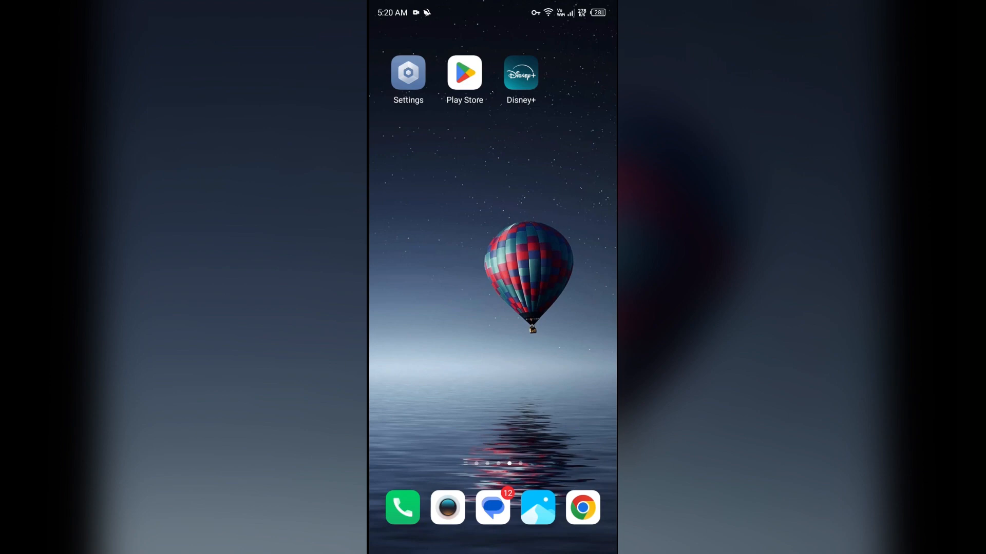
Run Google's internet speed test in Chrome, see the slow download result, and go Home.
left_click(581, 507)
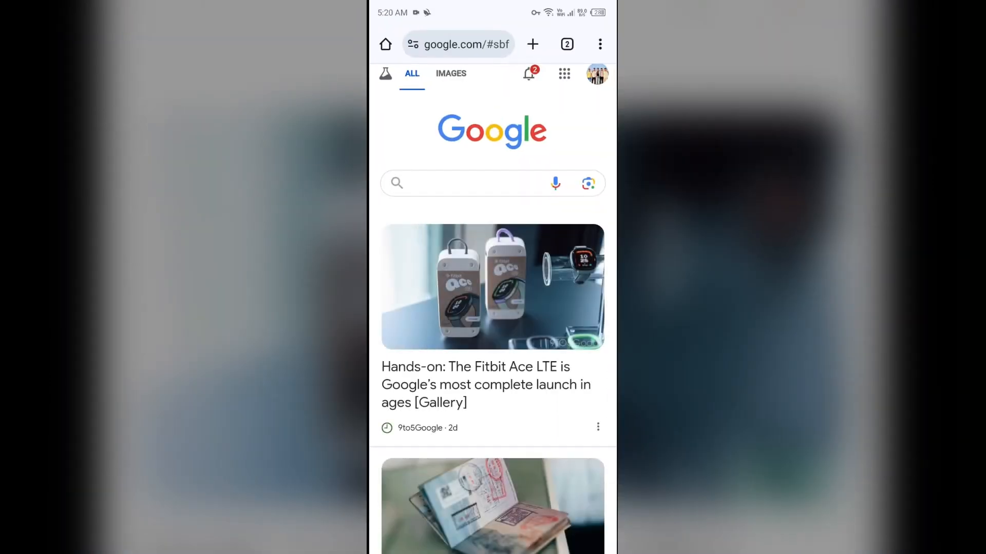
left_click(459, 182)
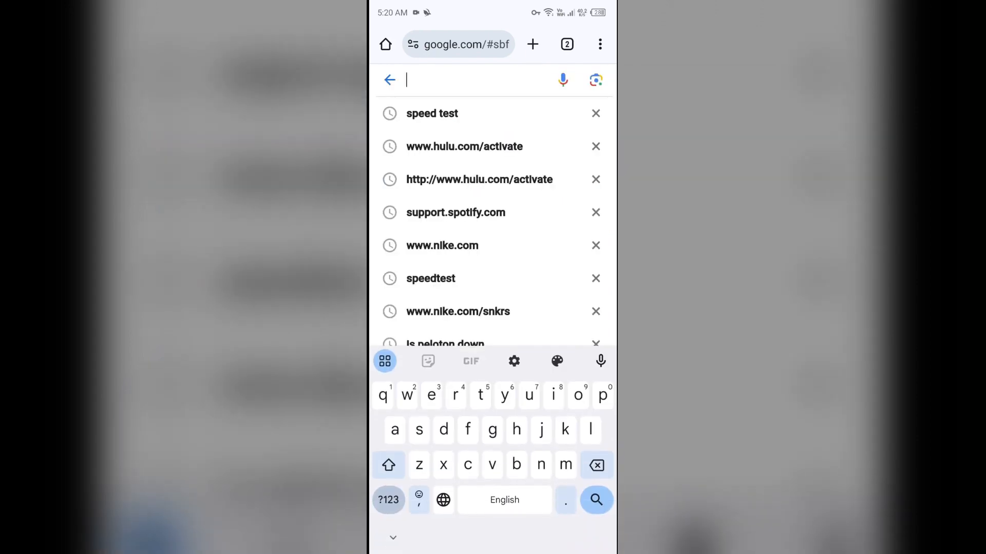
left_click(432, 113)
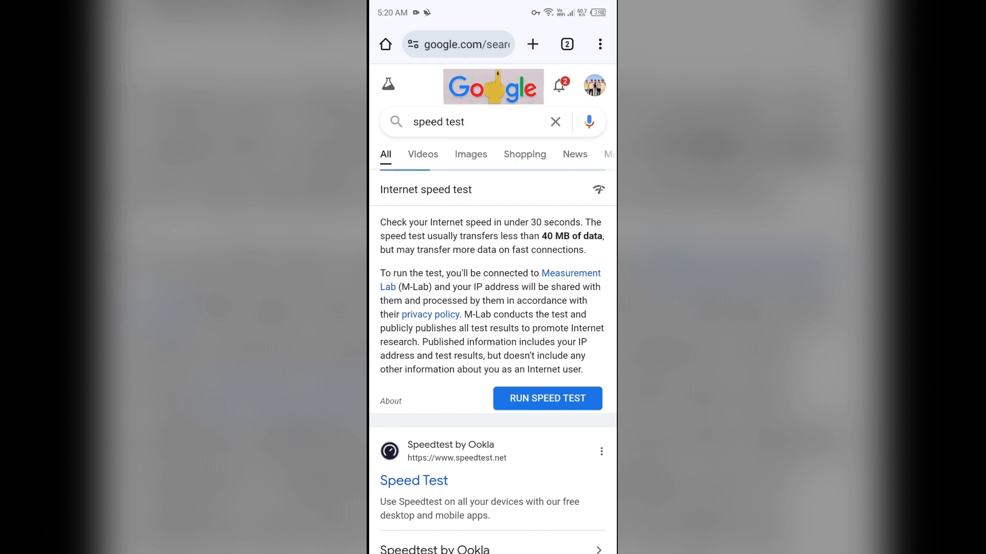
left_click(547, 398)
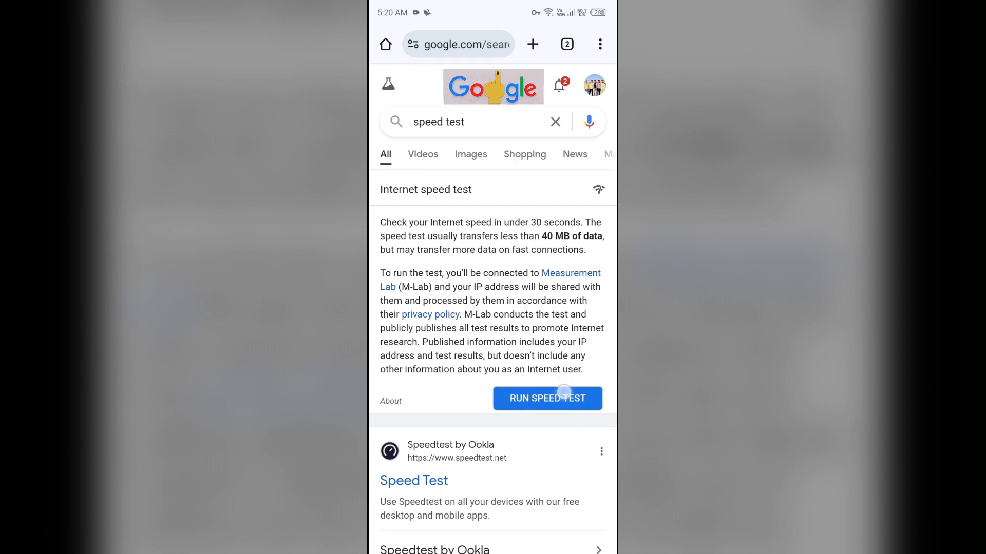
left_click(547, 399)
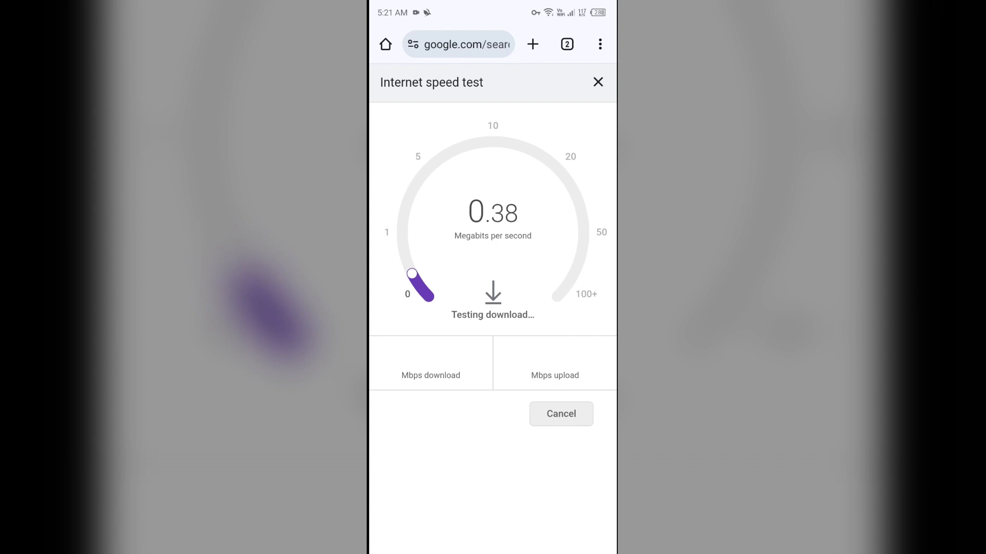
key("home")
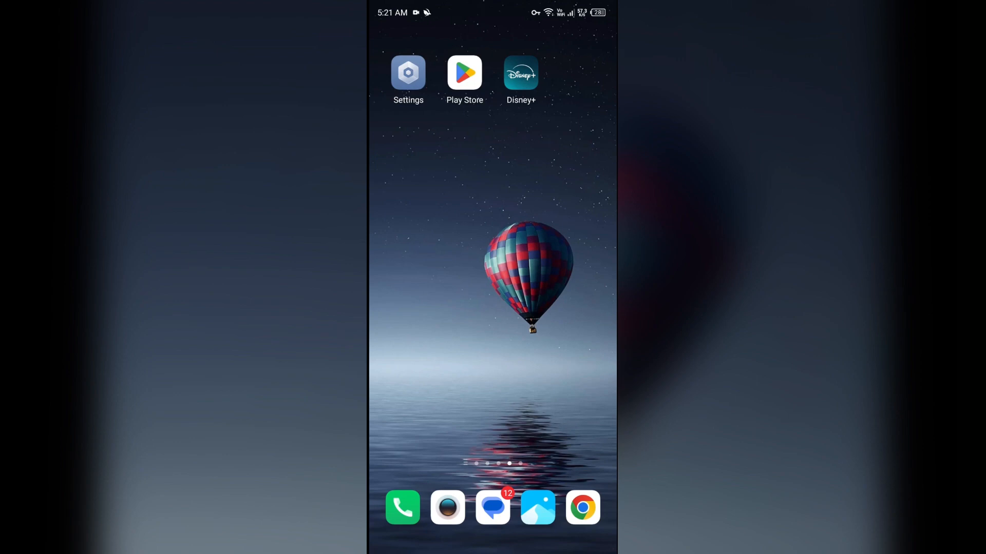
Clear the Disney+ app's cache from its Storage & cache page in Settings.
left_click(408, 72)
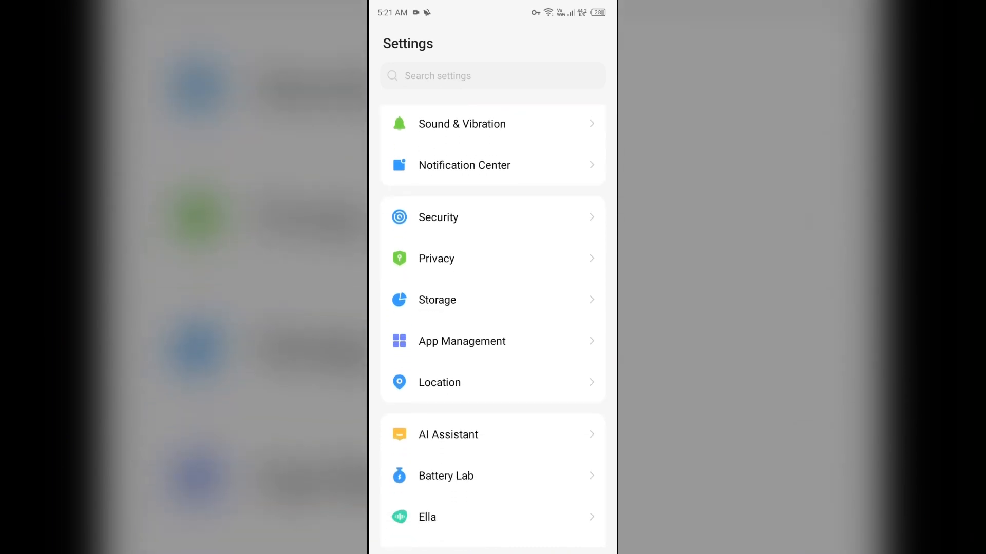
left_click(461, 340)
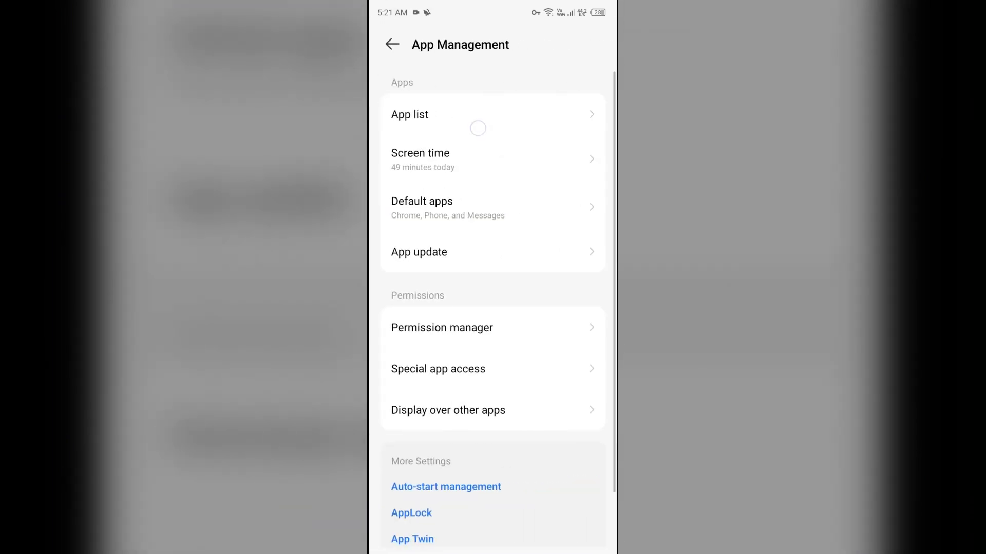
left_click(410, 114)
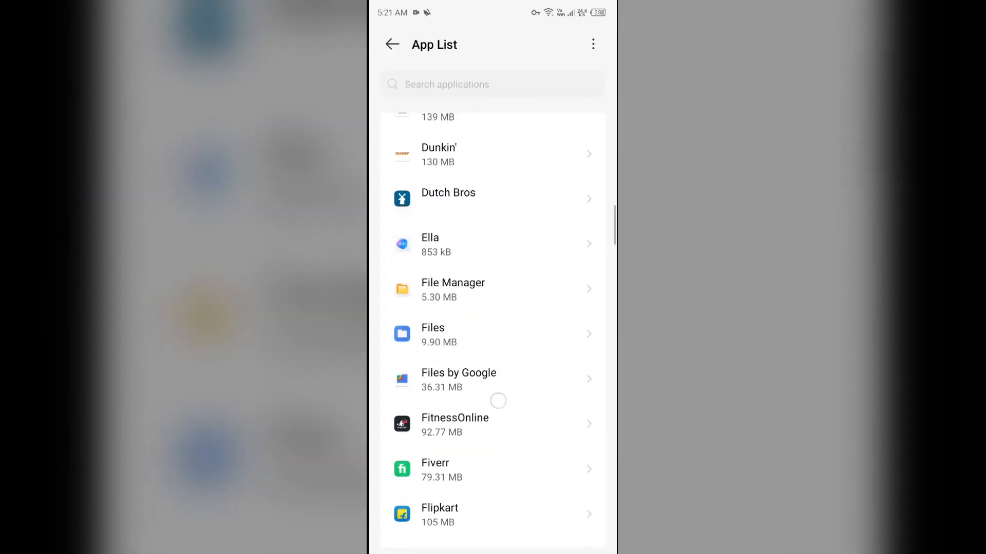
left_click(491, 264)
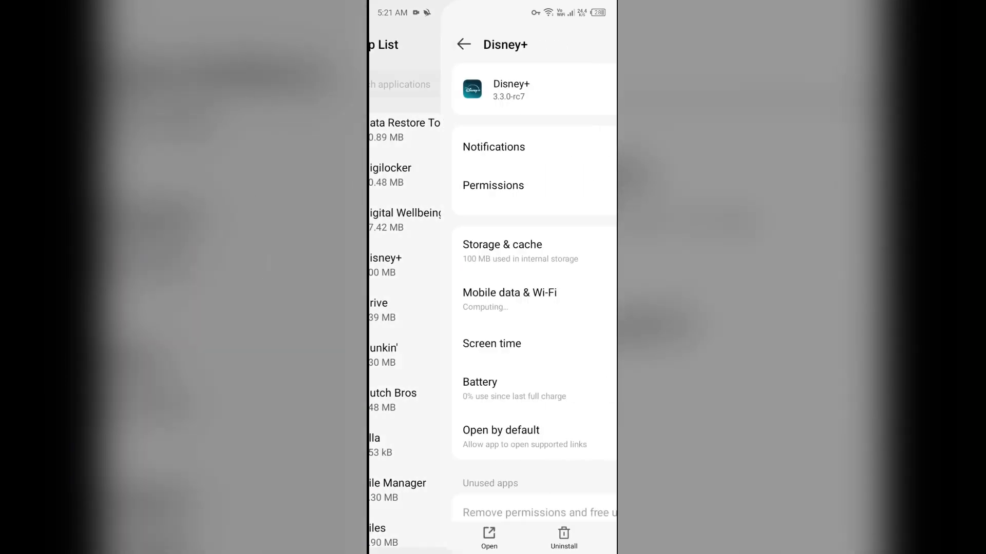
left_click(502, 244)
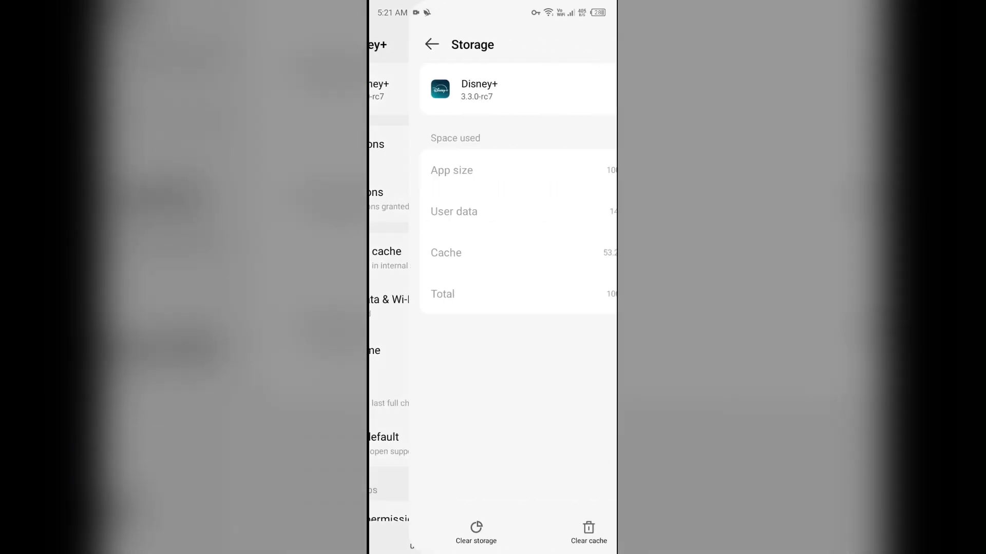
left_click(587, 532)
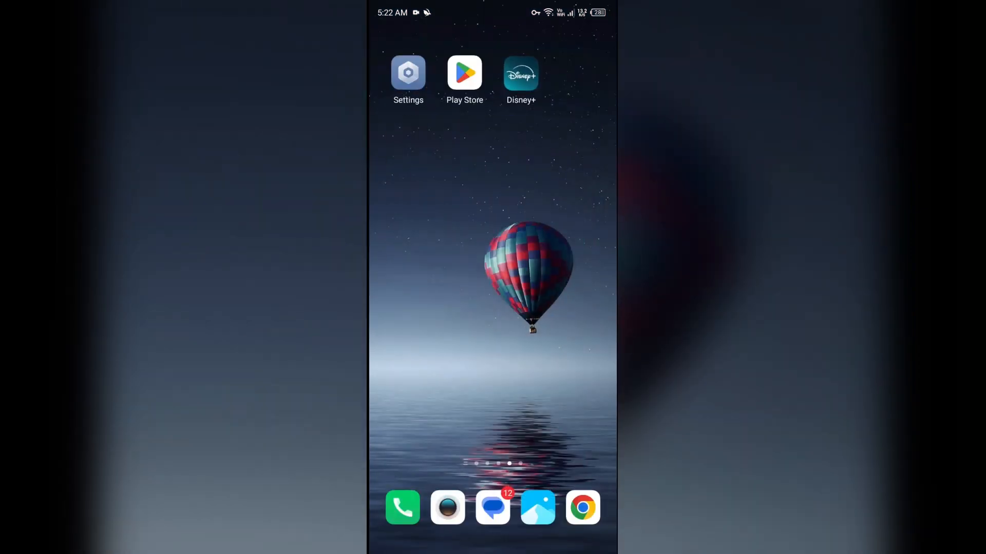
Search the Play Store for 'disney plus' and browse the Disney+ Hotstar results.
left_click(464, 73)
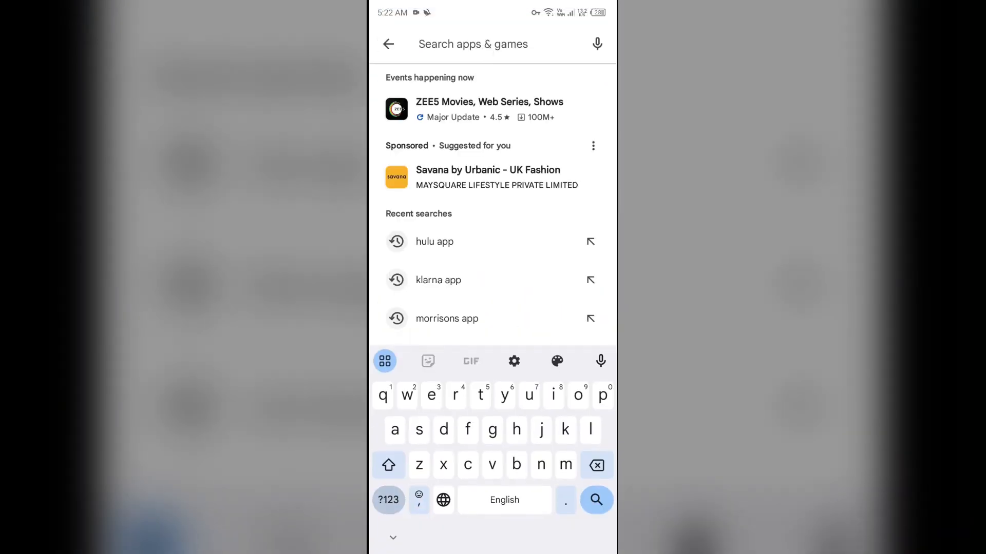
type("de")
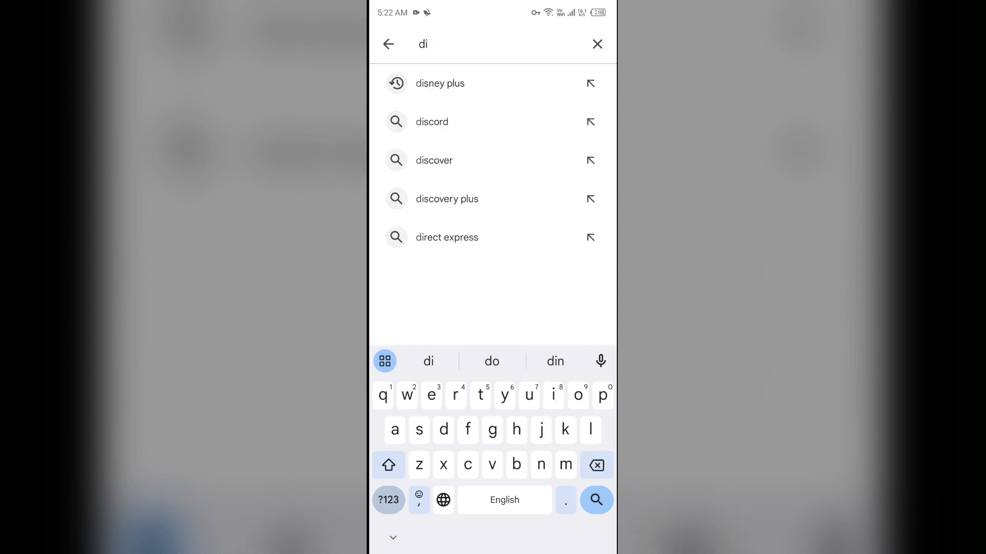
left_click(440, 83)
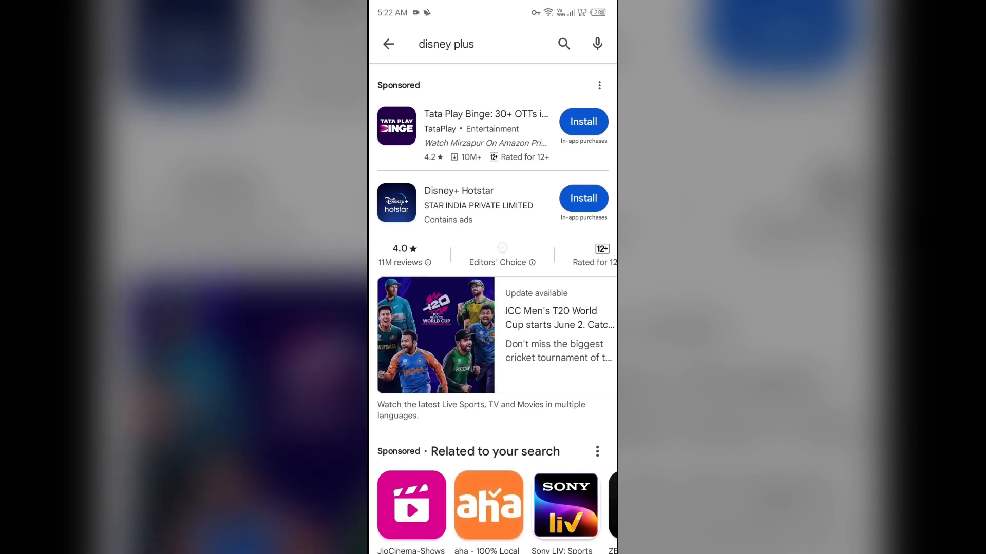
scroll("down", 3)
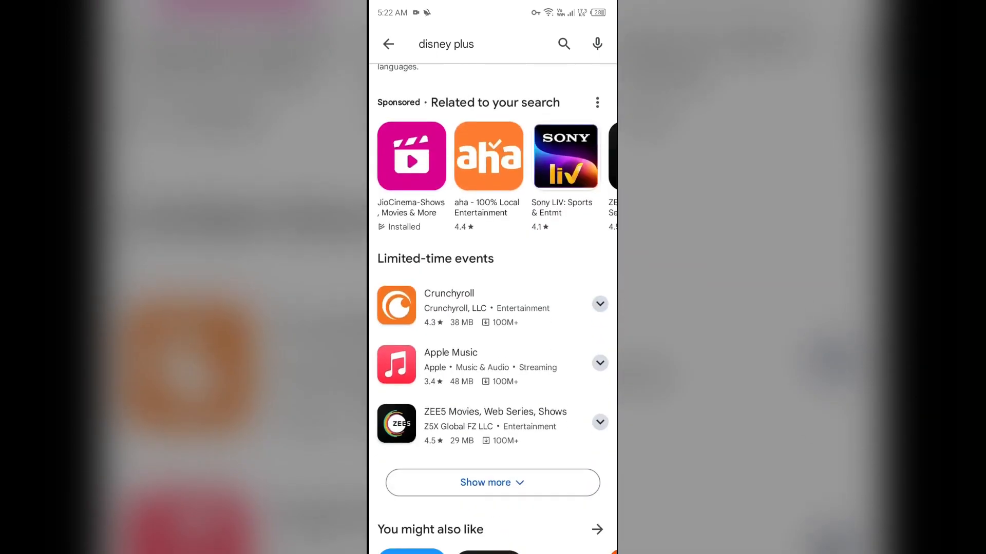
scroll("down", 3)
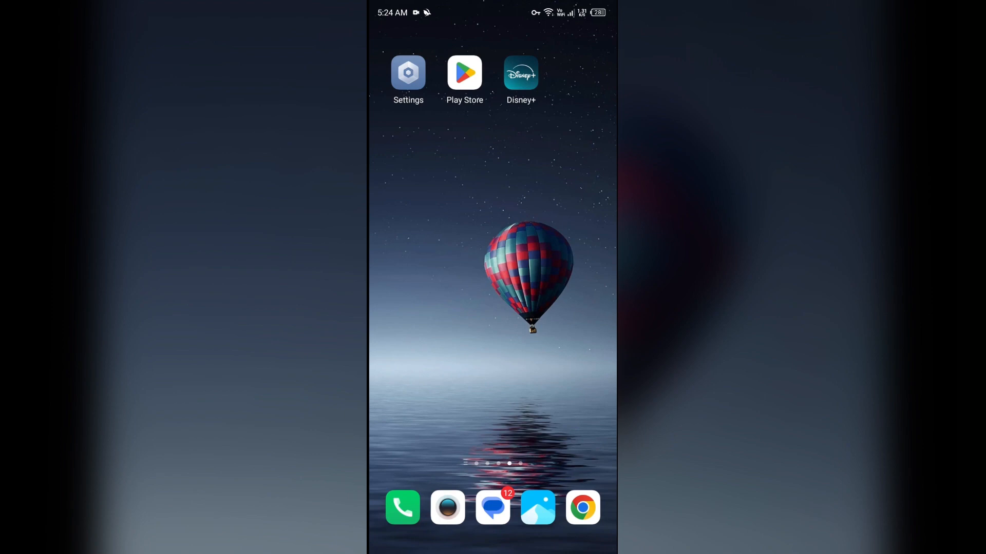
Uninstall Disney+ from its Play Store page and start reinstalling it.
left_click(520, 72)
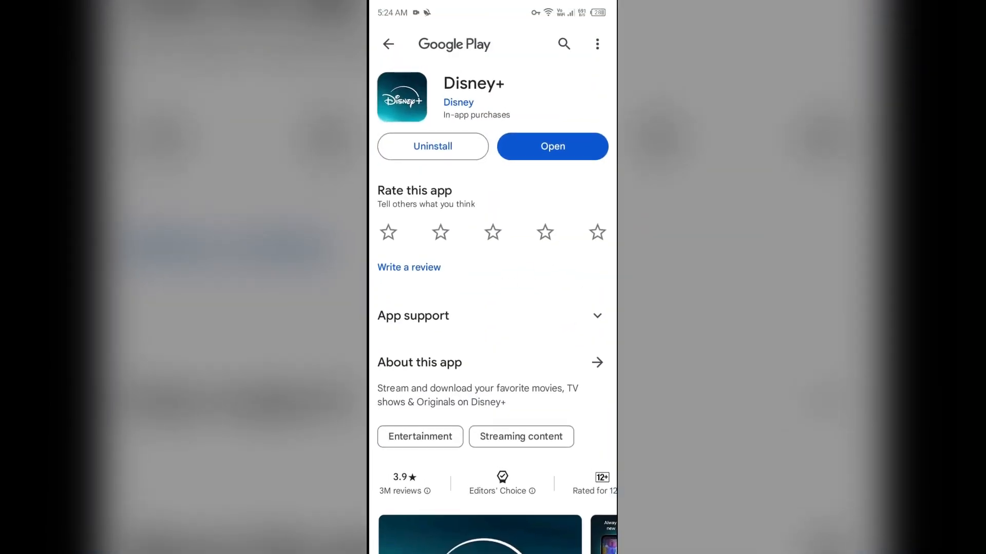
left_click(432, 146)
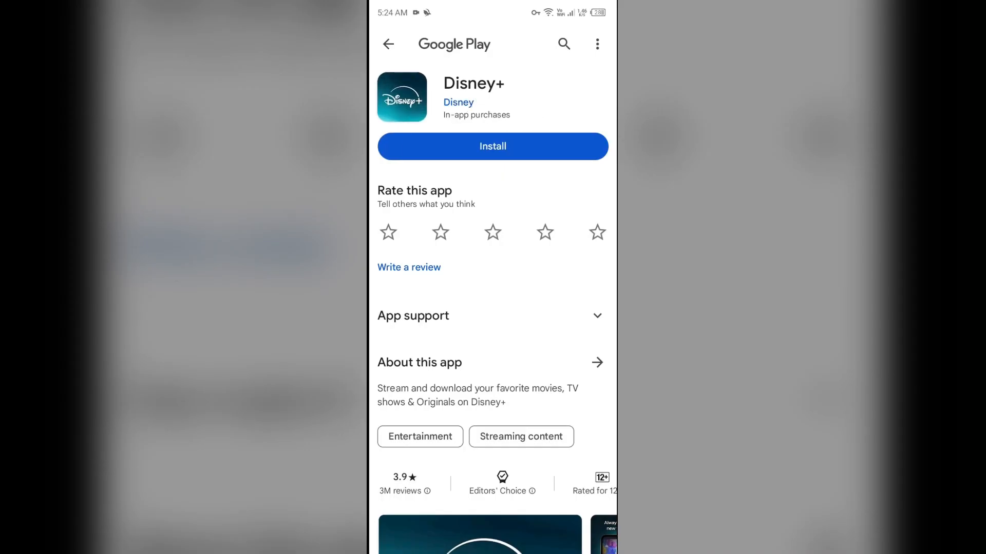
left_click(491, 147)
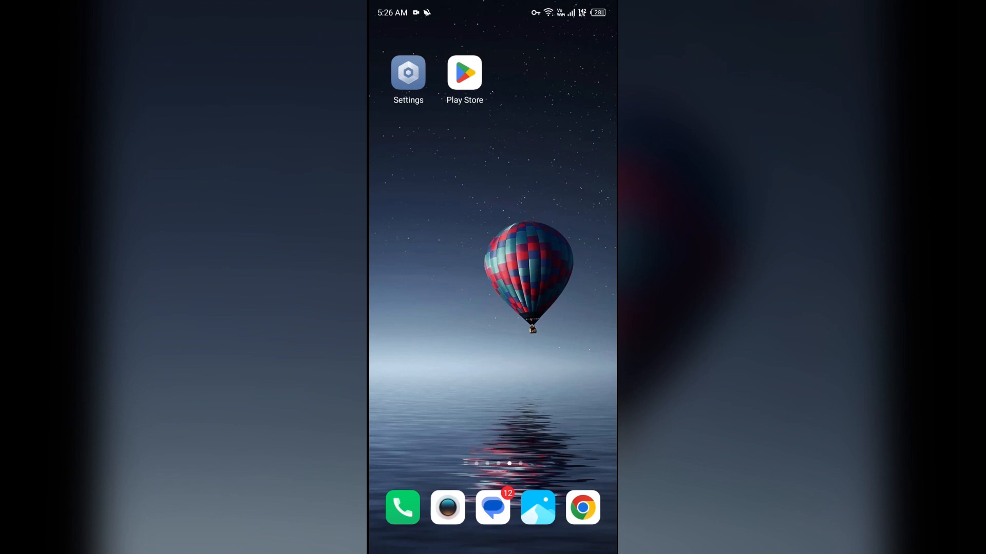
Google 'disneyplus' in Chrome, pick the disneyplus.com suggestion, and go Home.
left_click(582, 507)
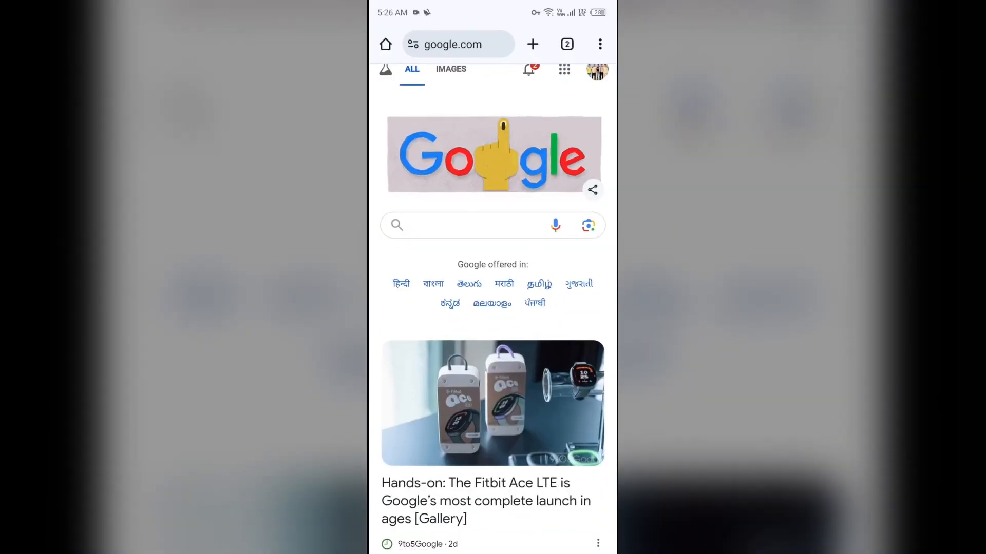
left_click(459, 225)
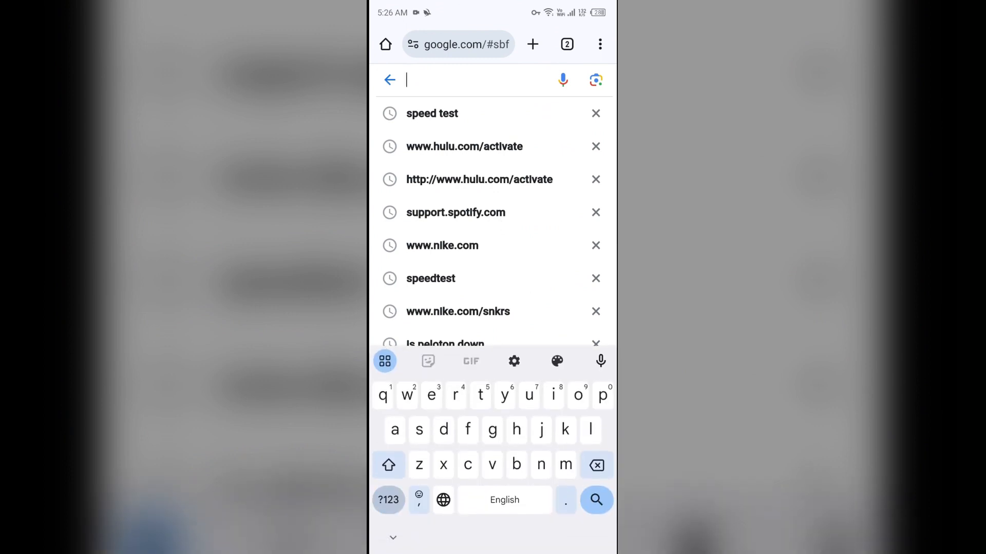
type("isney")
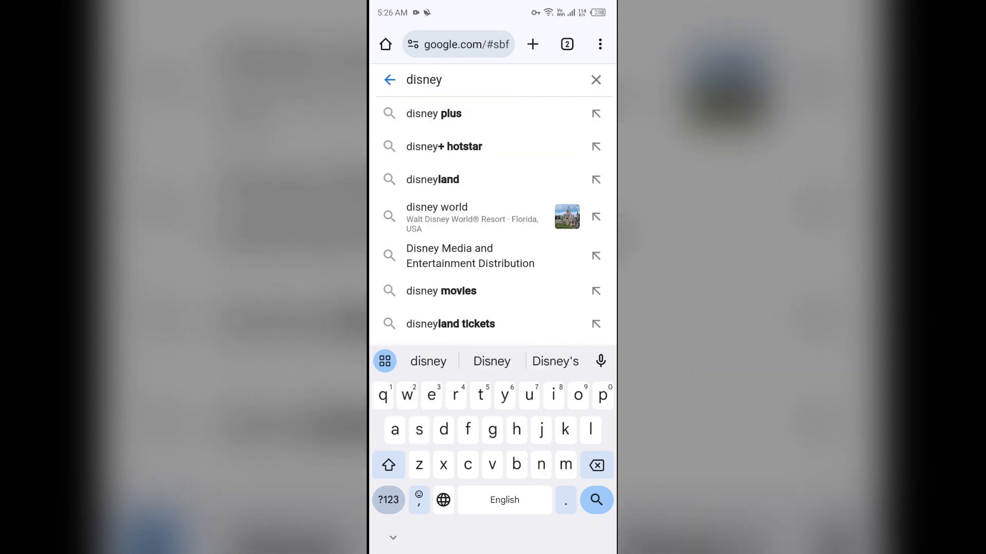
type("pl")
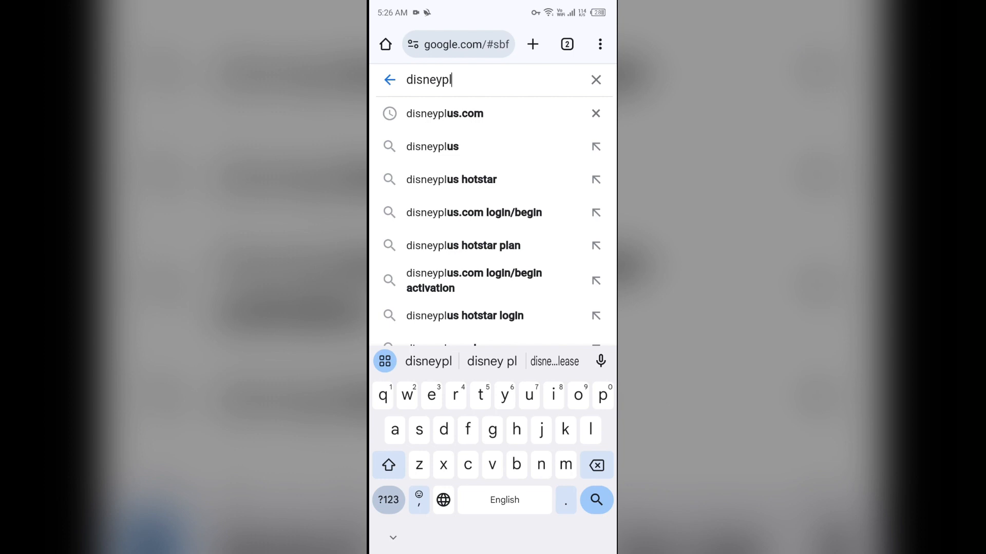
left_click(445, 114)
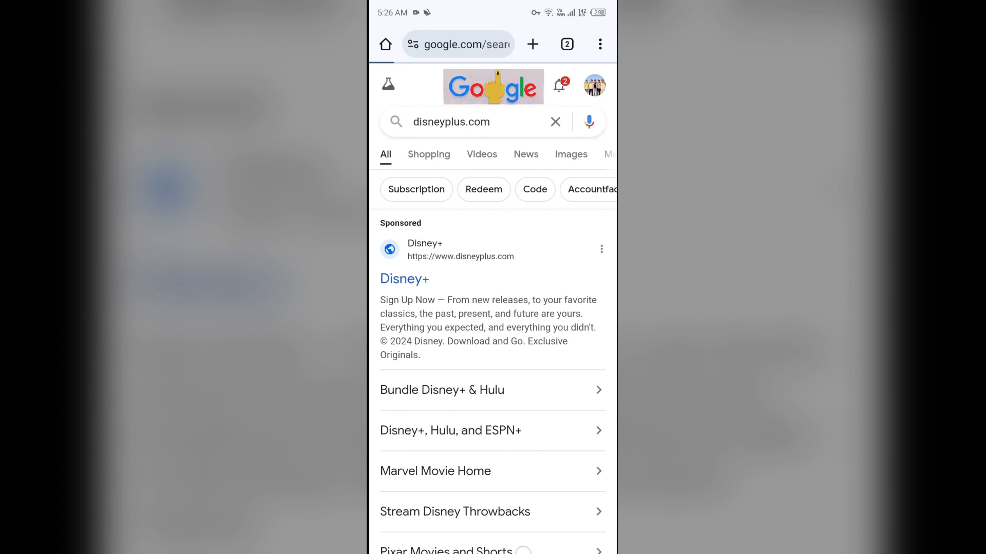
key("Home")
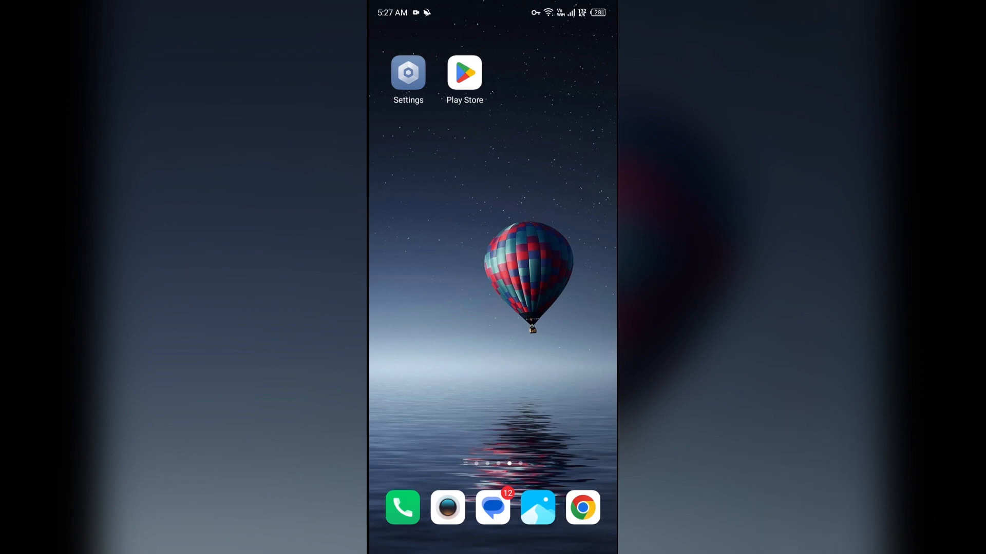
Enter the support number 88890 5788 on the Phone keypad and place the call.
left_click(402, 507)
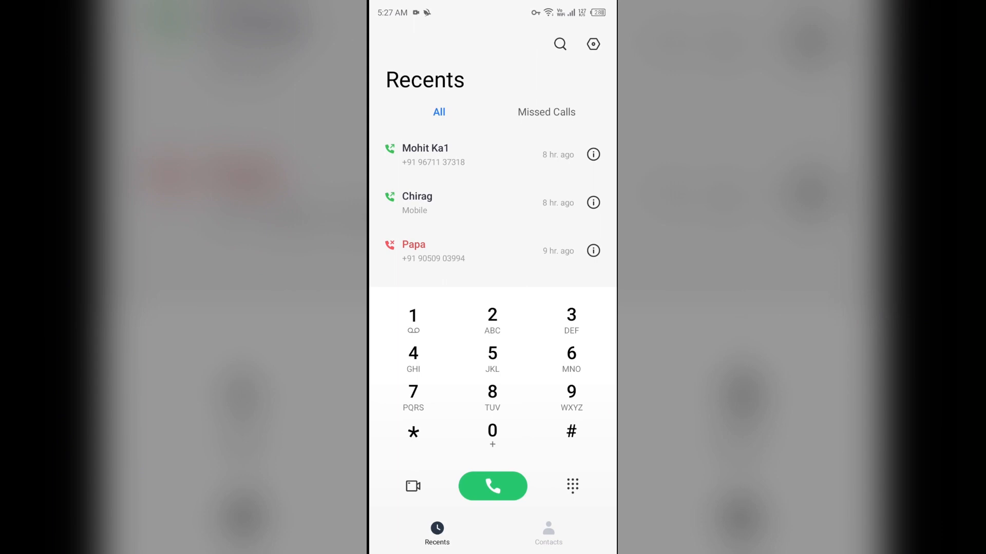
left_click(491, 391)
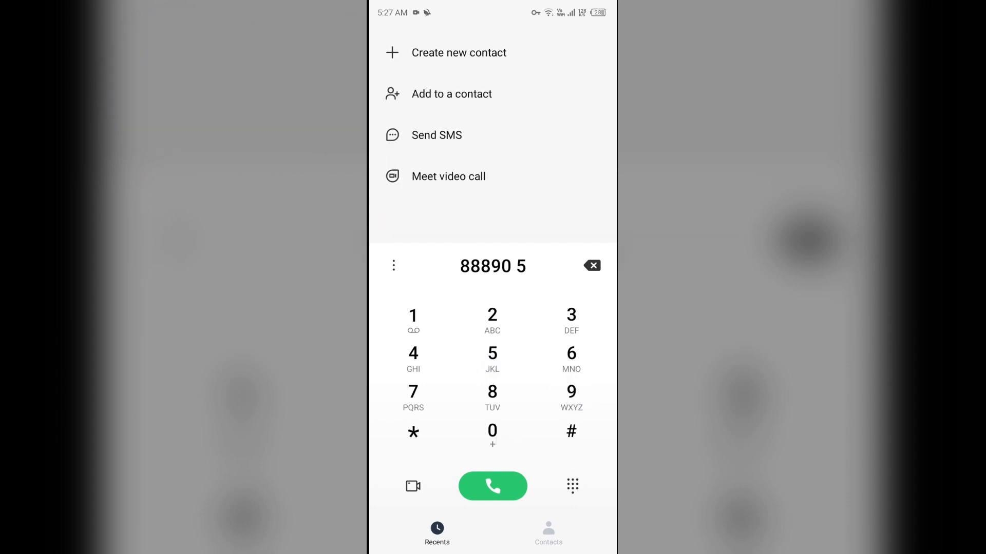
left_click(492, 391)
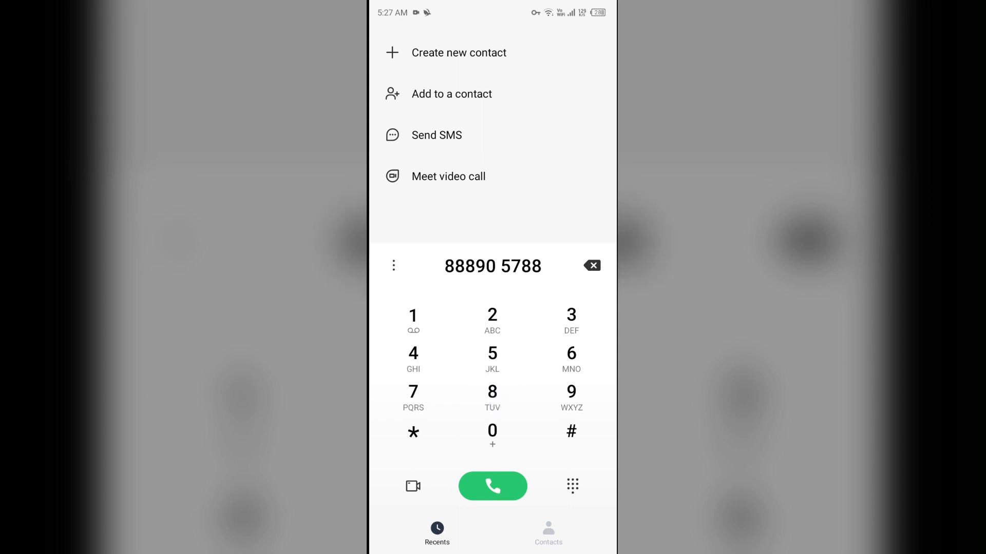
left_click(492, 391)
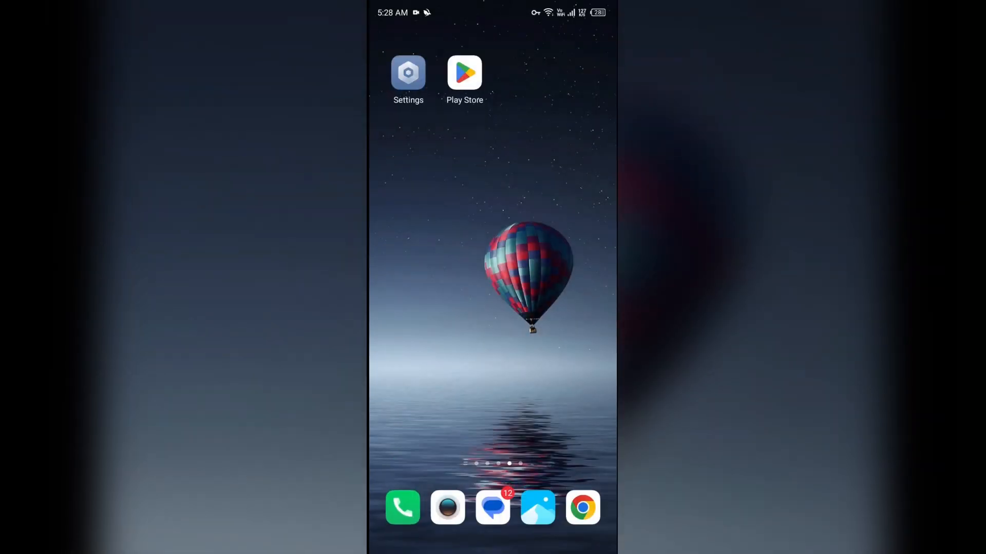
Start a new Gmail message and select its To field.
scroll("left", 3)
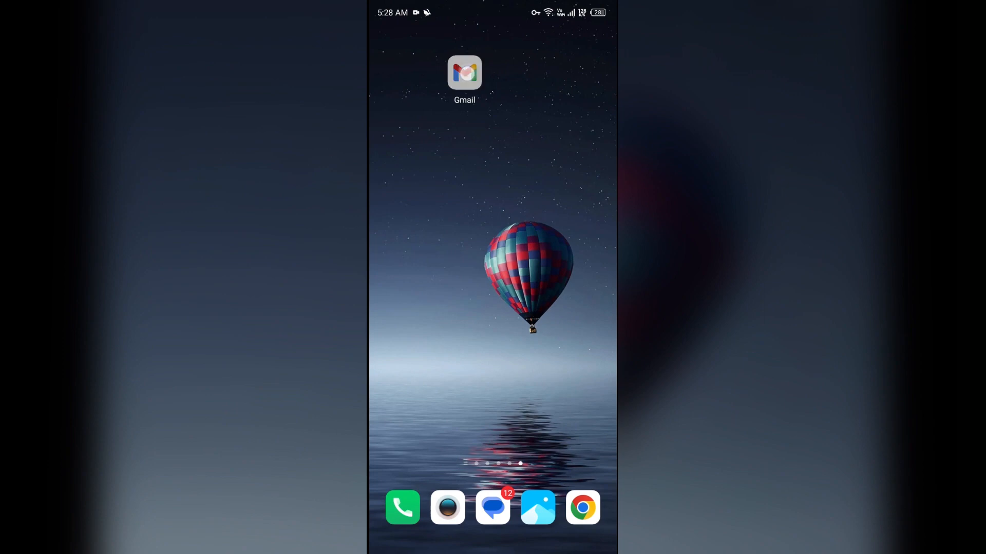
left_click(465, 79)
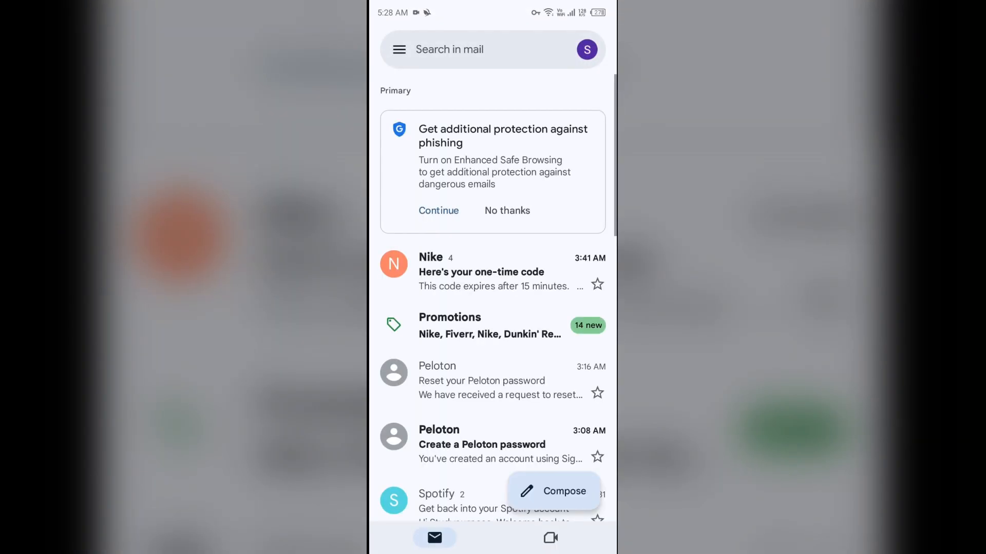
left_click(553, 491)
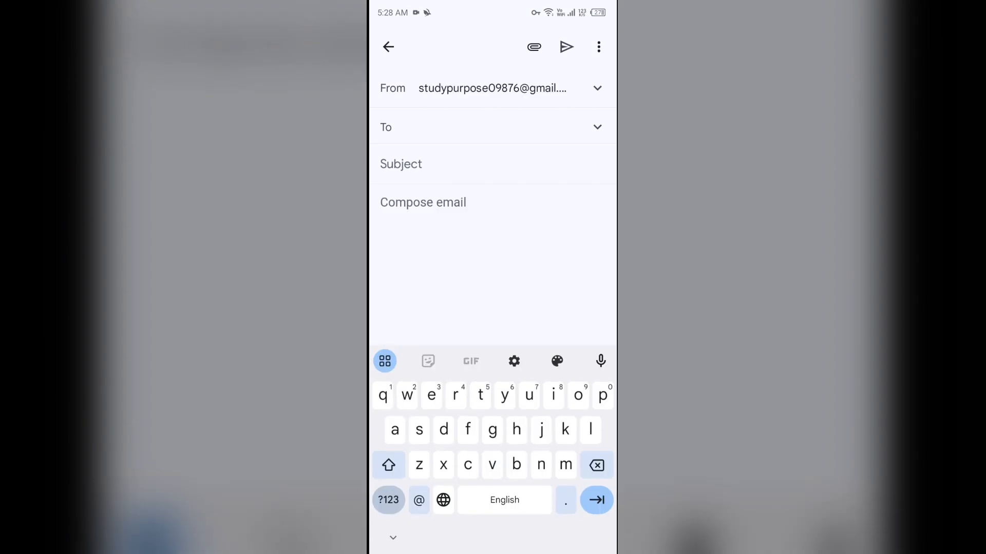
left_click(491, 126)
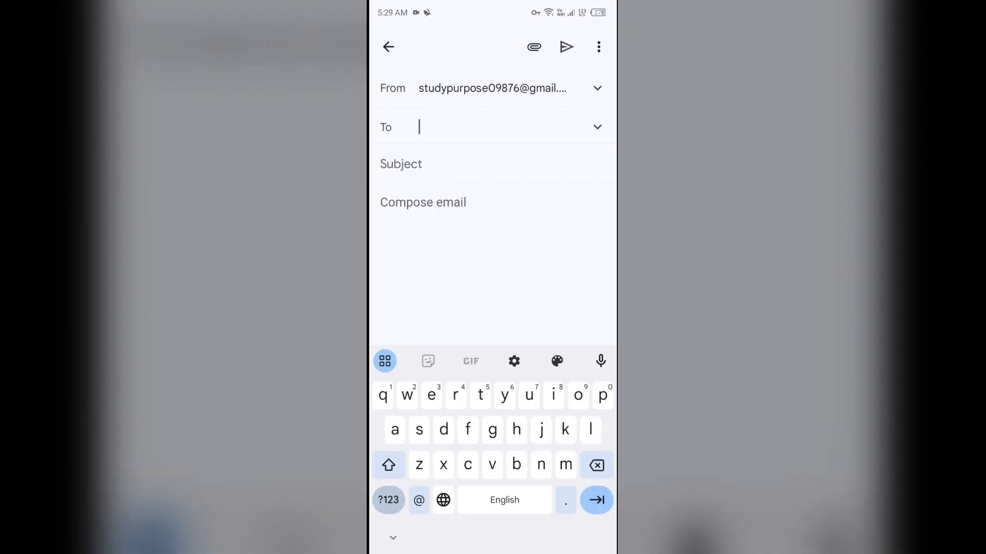
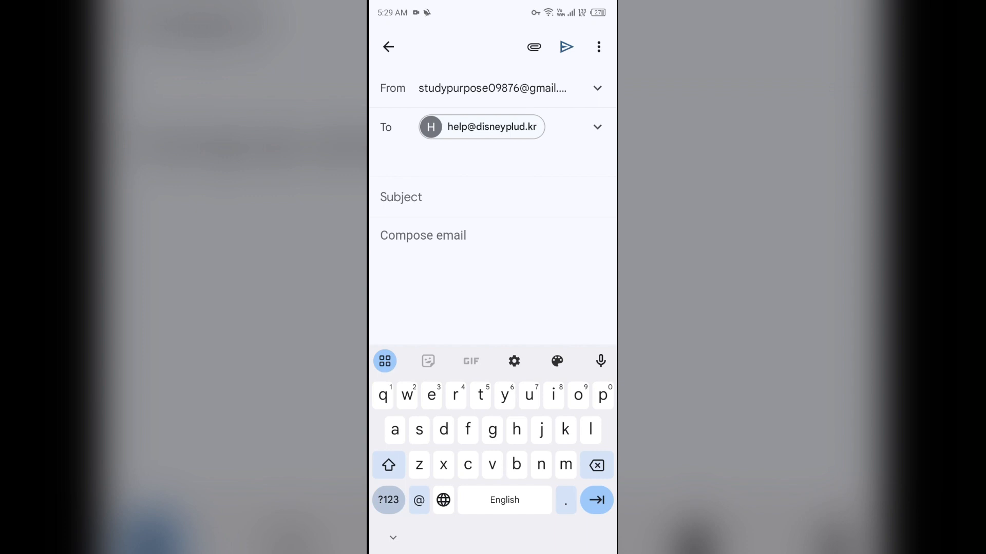
left_click(564, 46)
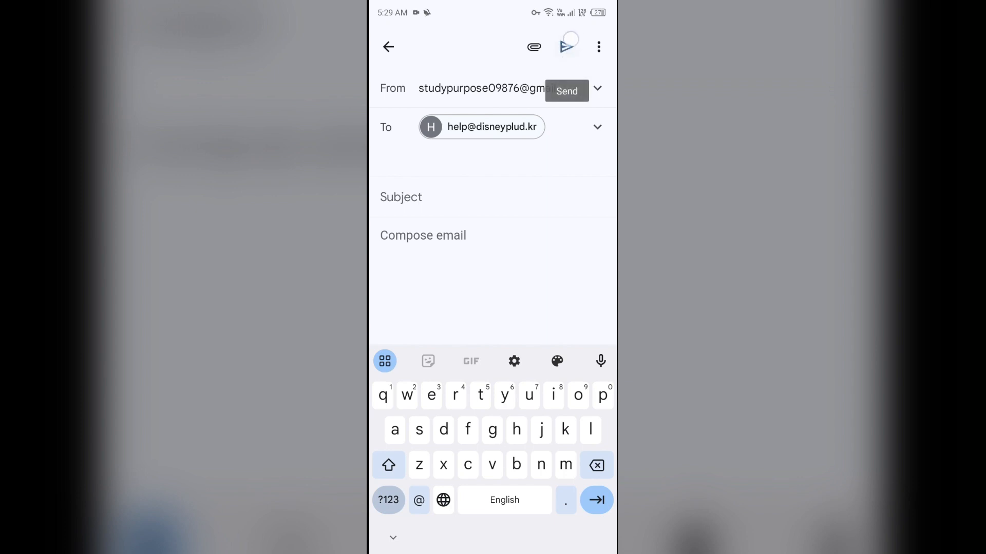